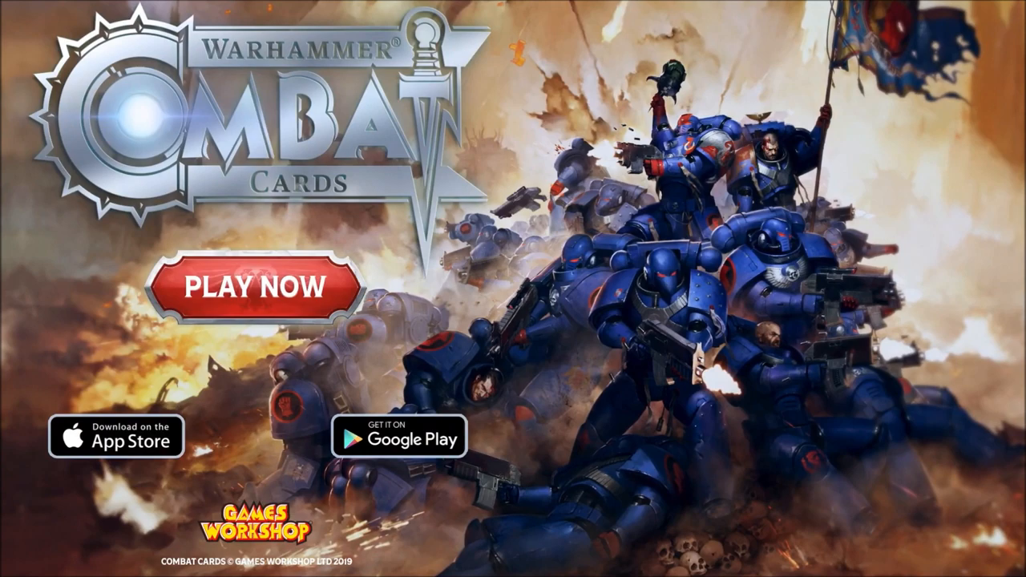
click(258, 289)
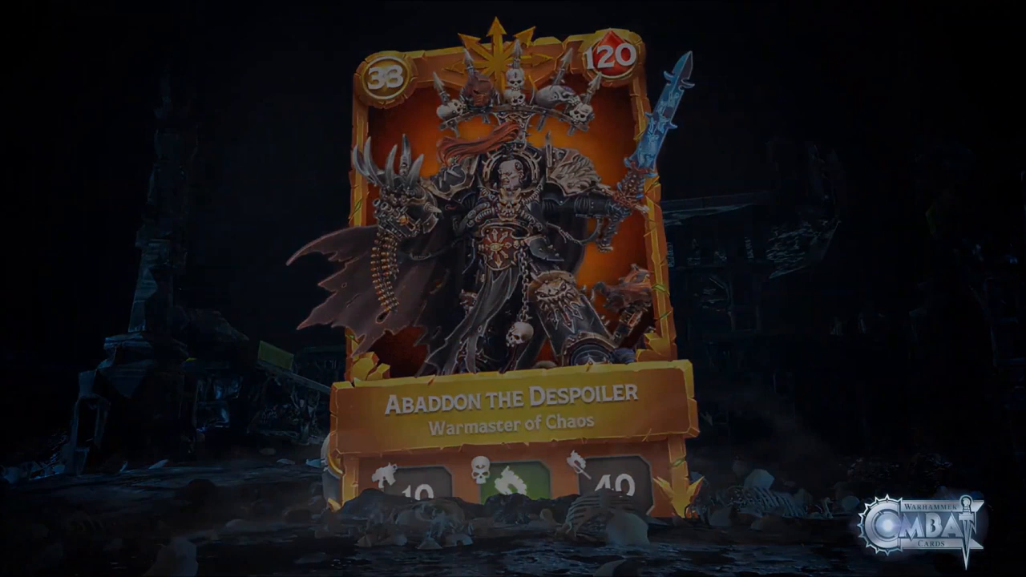